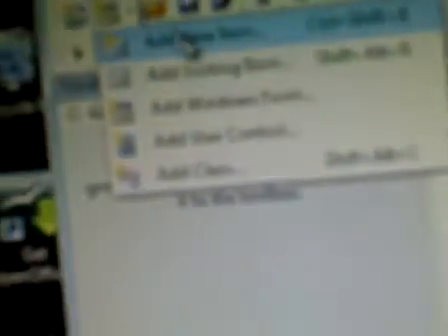
# - Bring up the Add New Item dialog listing the project item templates
pyautogui.click(180, 37)
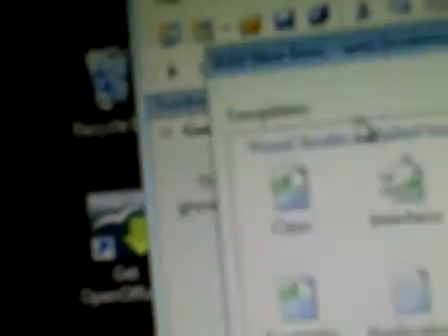